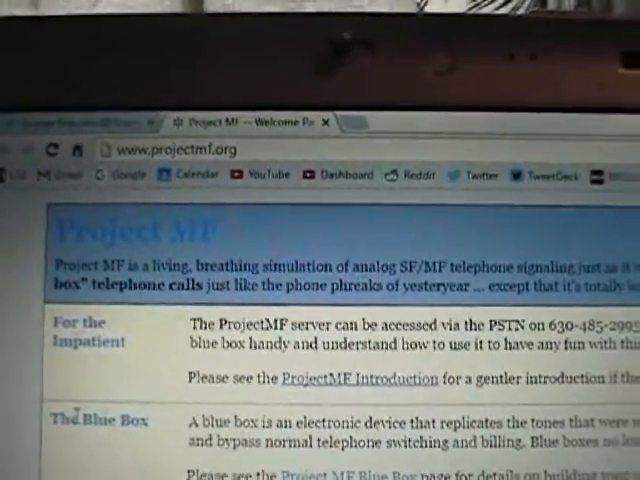
scroll("down", 3)
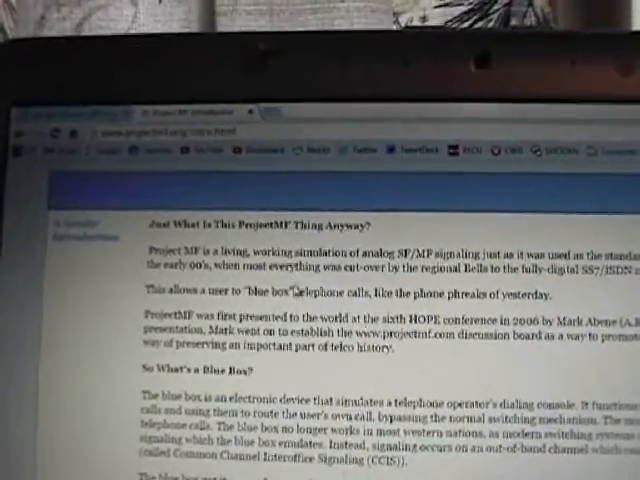
scroll("down", 3)
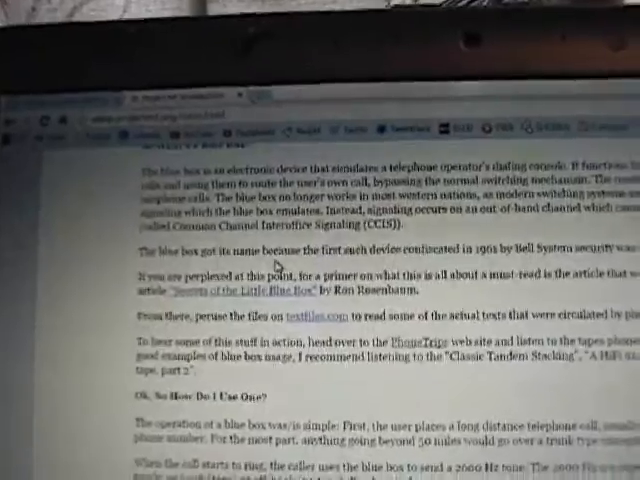
scroll("down", 3)
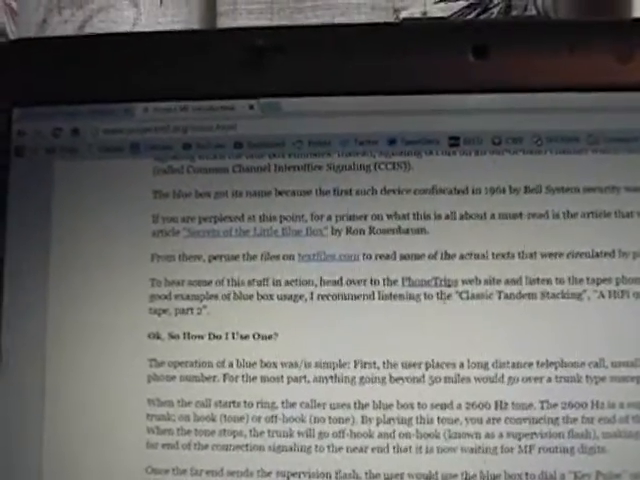
scroll("down", 3)
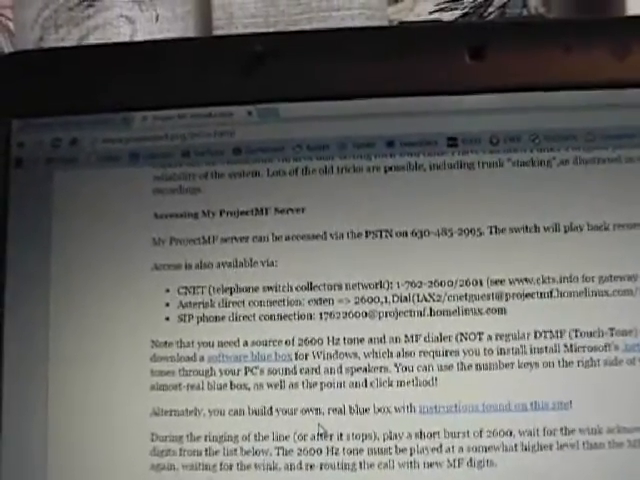
scroll("down", 3)
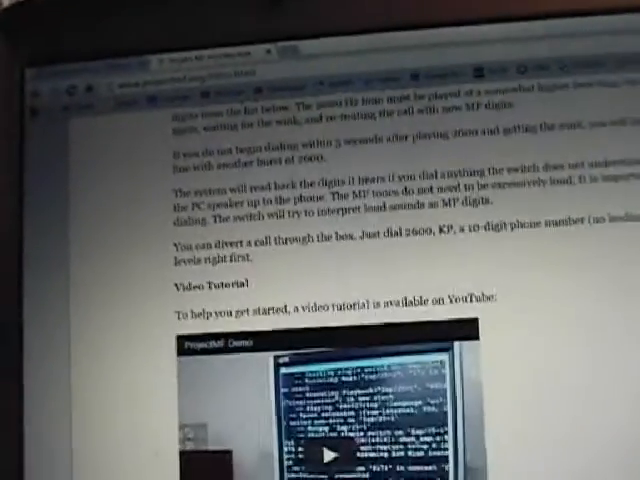